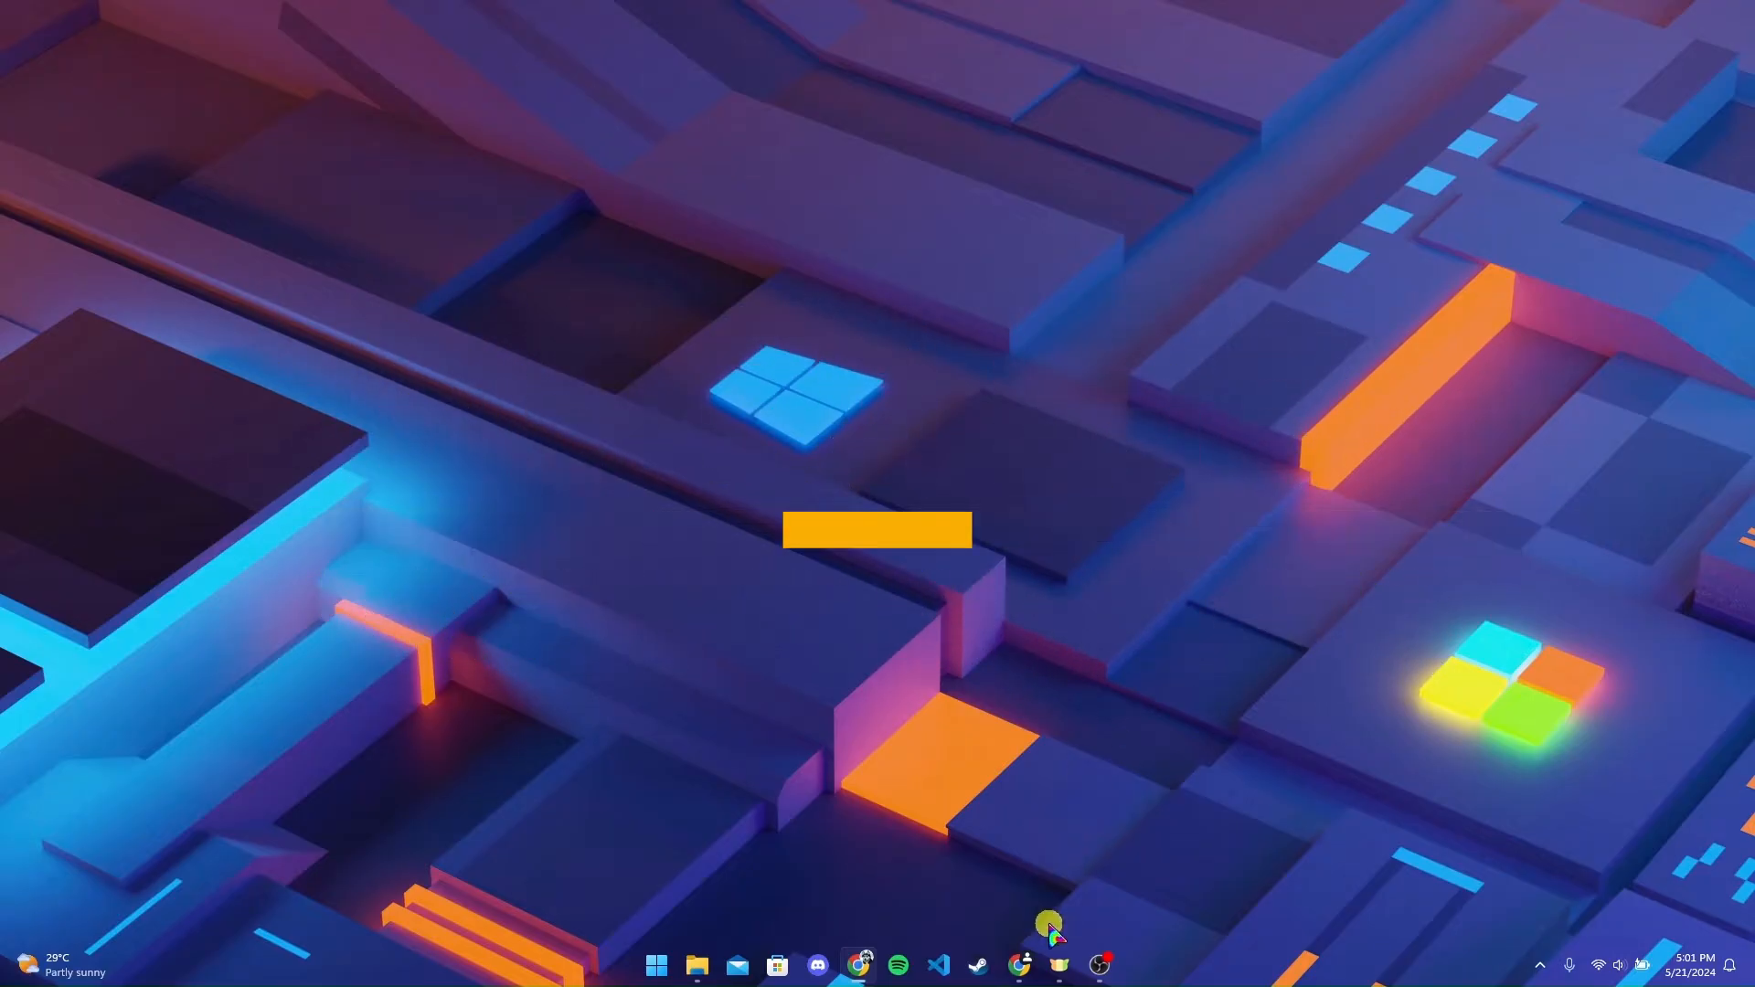
- Launch Chrome and enter the address kvb.co.in
{"action": "left_click", "coordinate": [858, 964]}
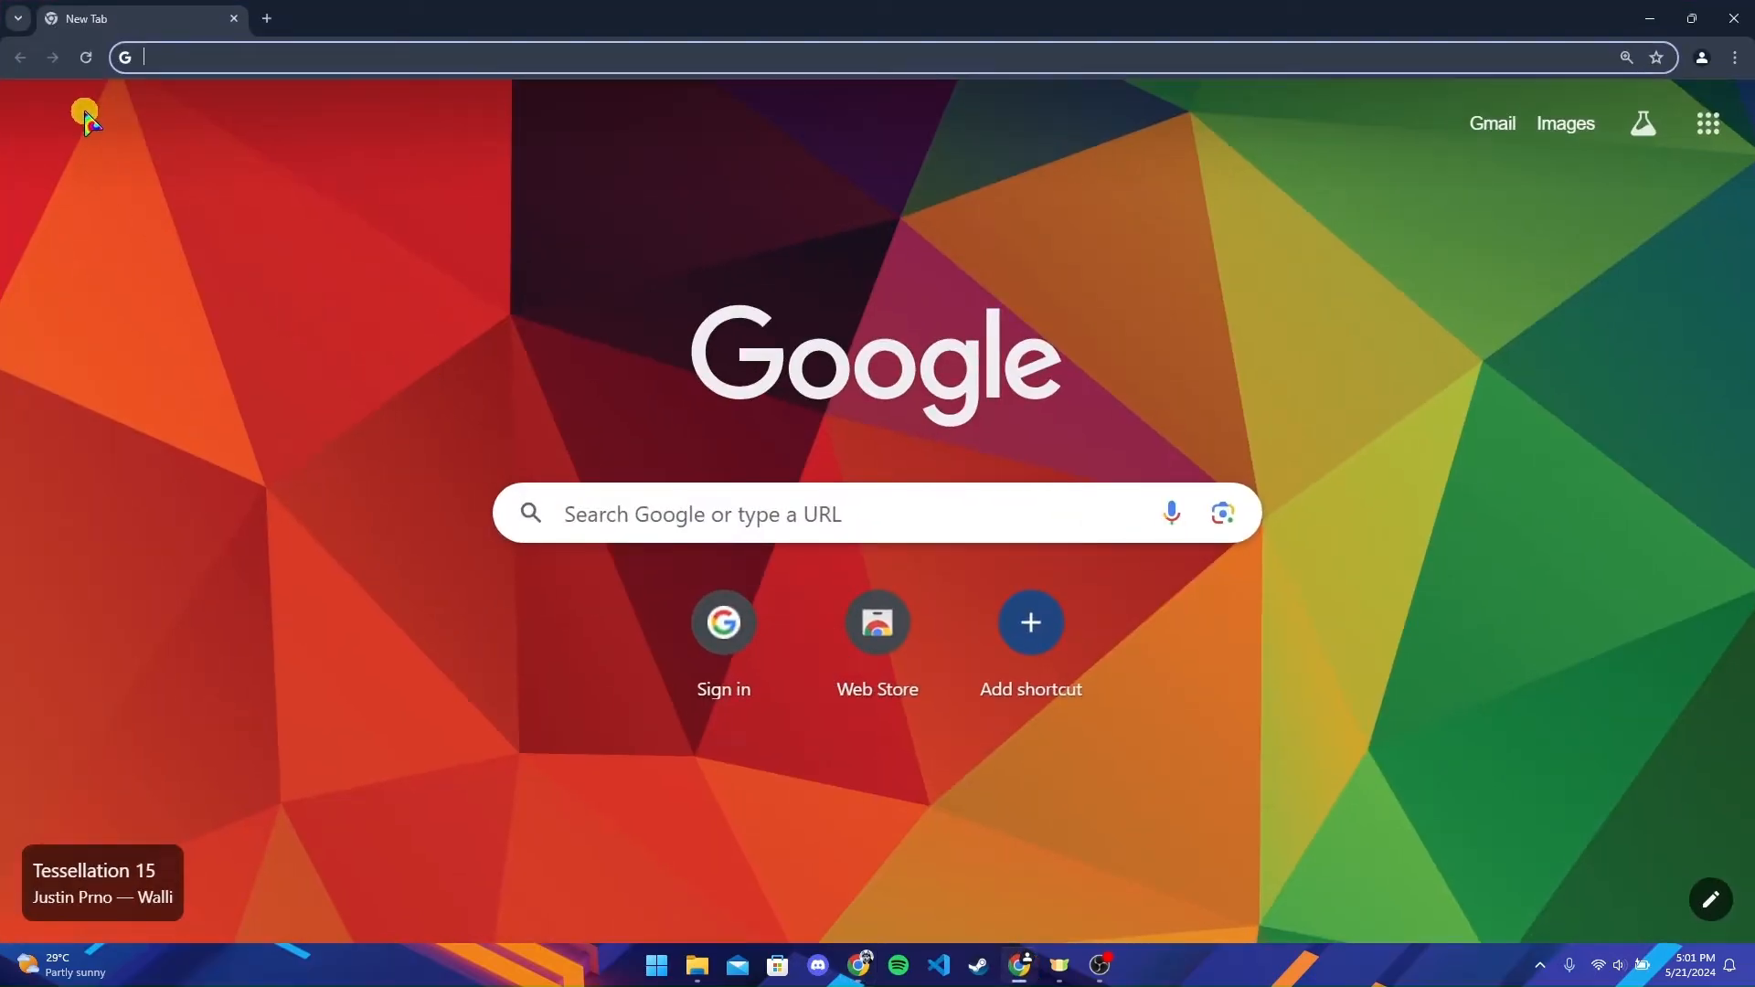
{"action": "type", "text": "kvb.co.in"}
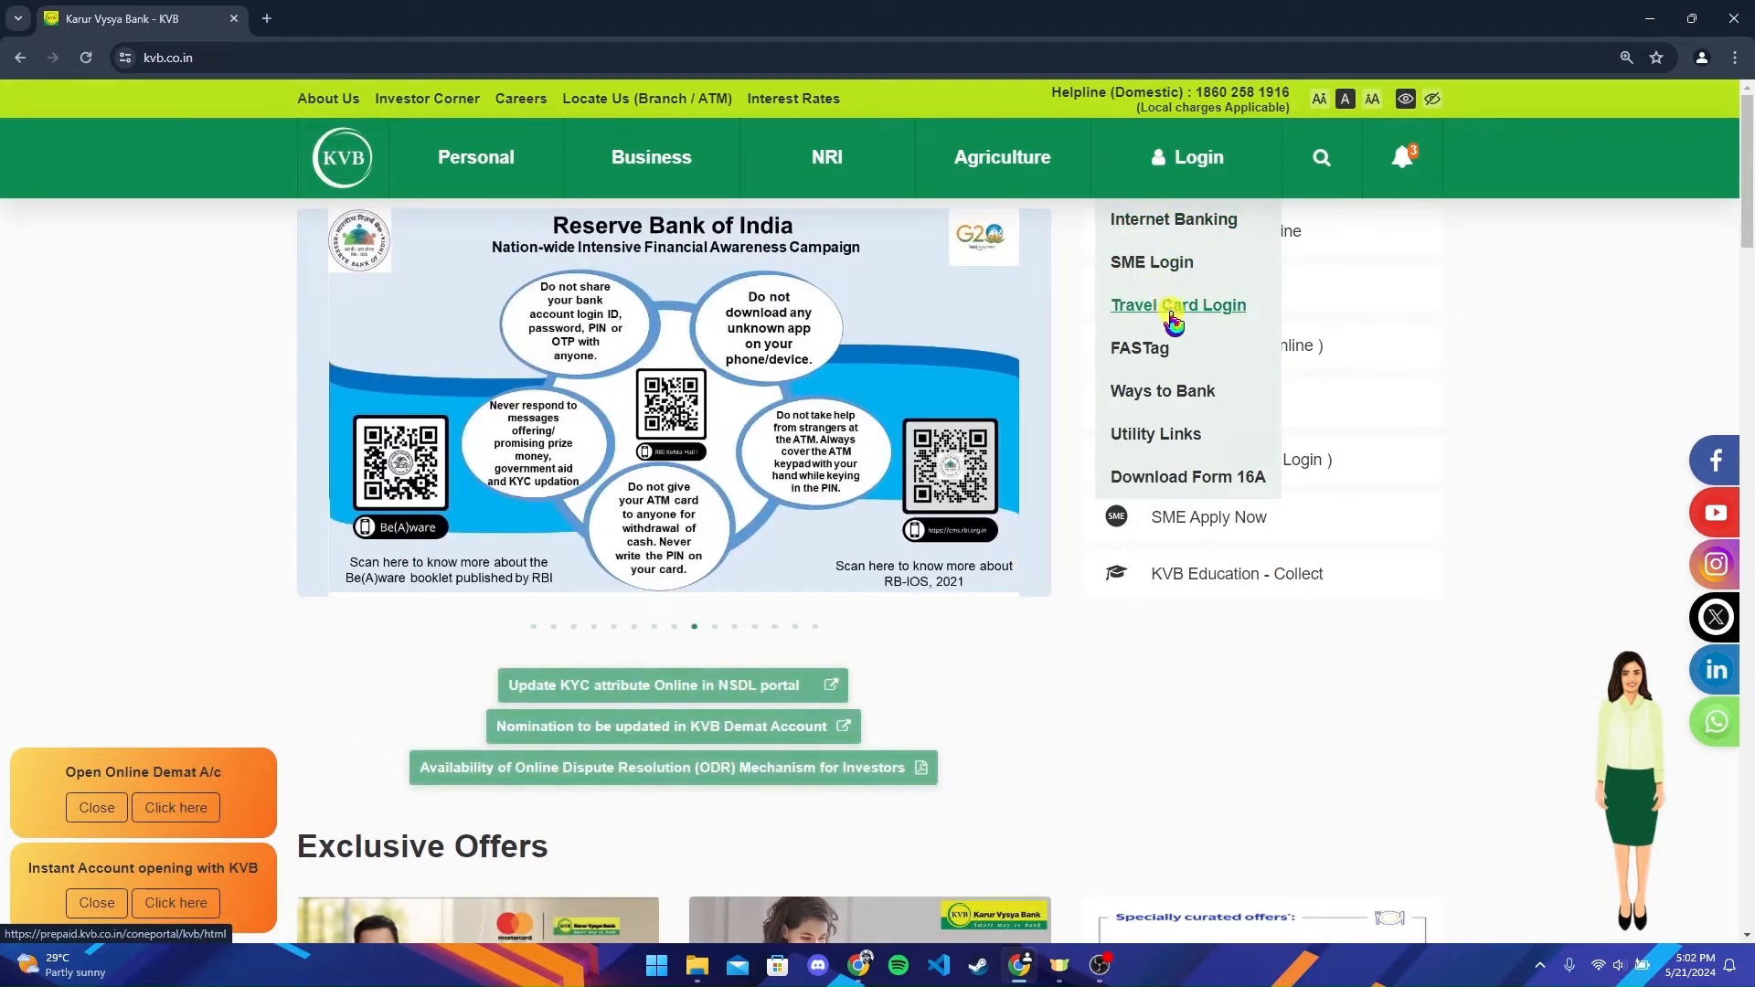
{"action": "mouse_move", "coordinate": [1152, 266]}
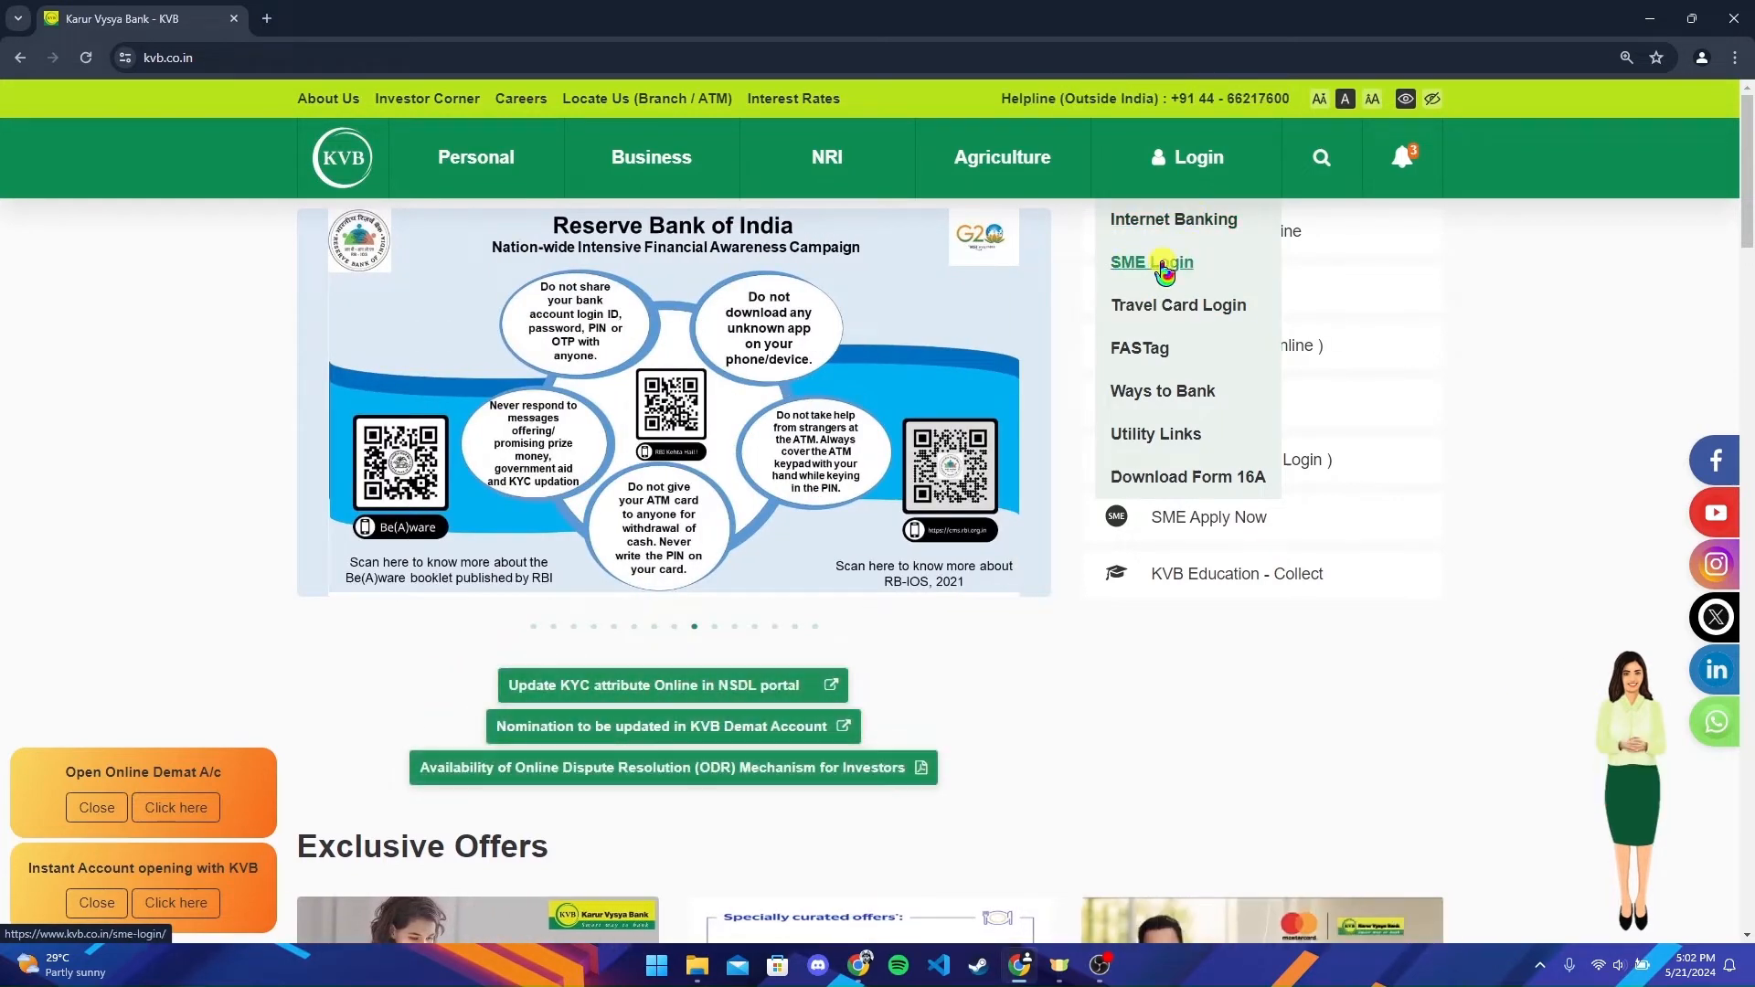
{"action": "mouse_move", "coordinate": [1177, 305]}
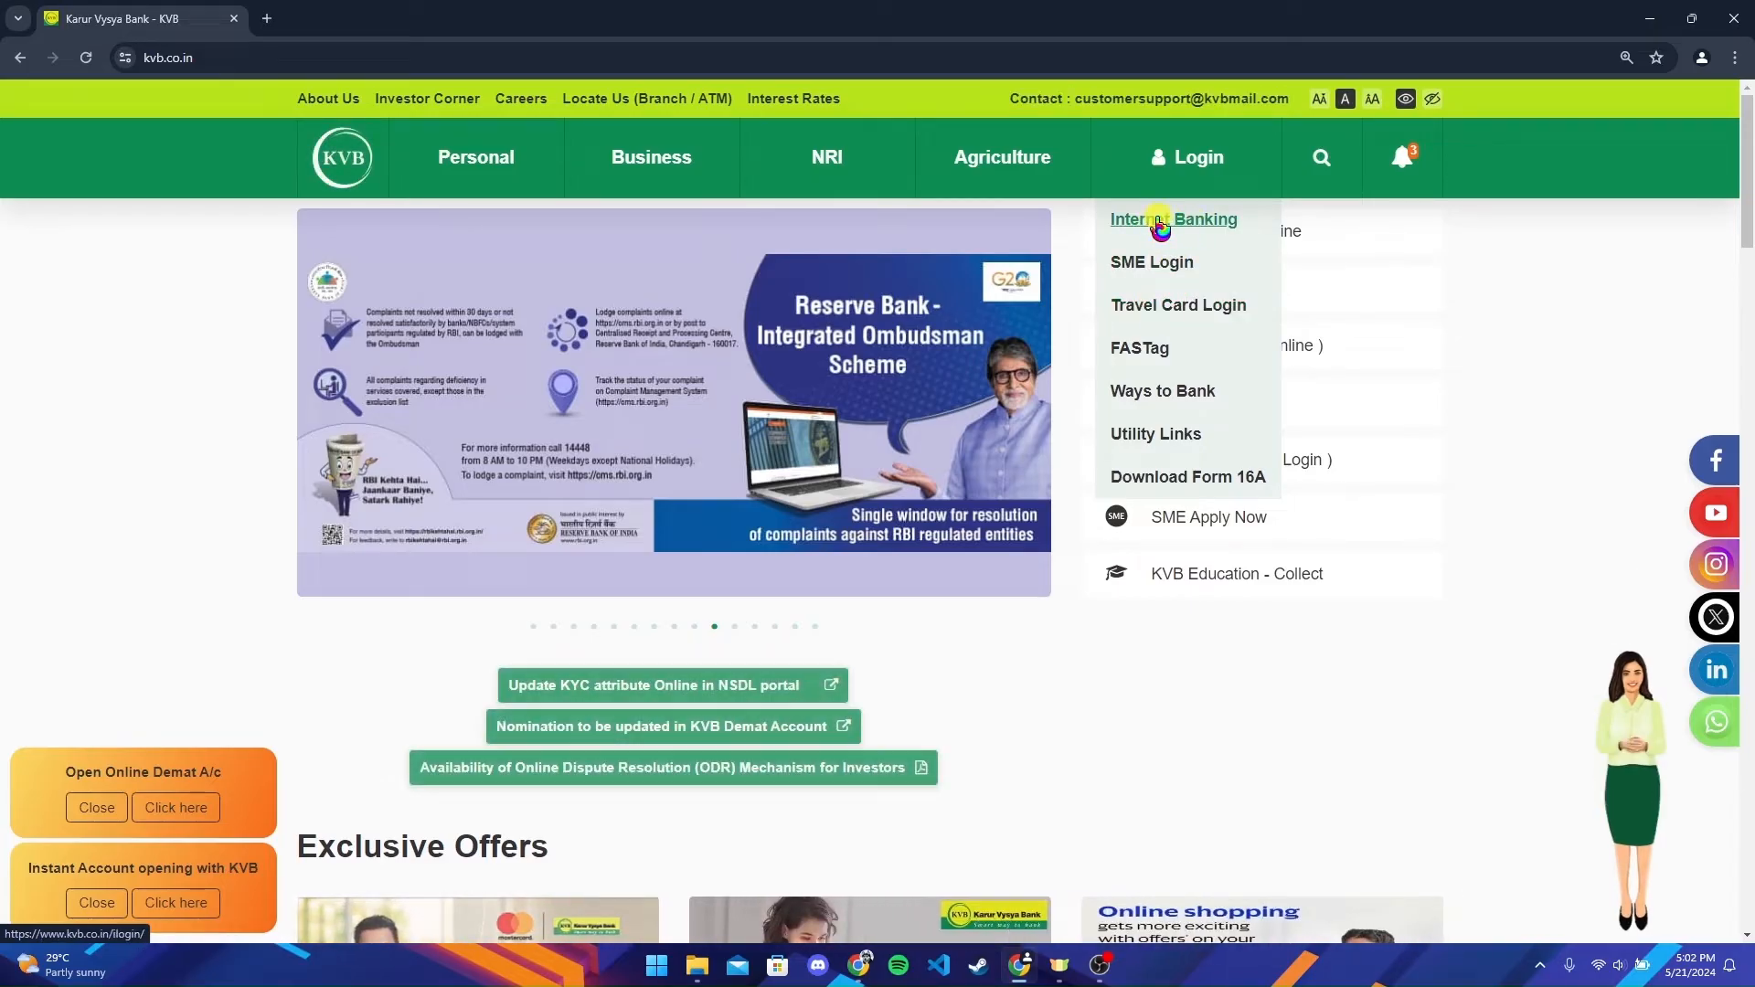
- Choose Internet Banking from the KVB Login menu
{"action": "left_click", "coordinate": [1173, 220]}
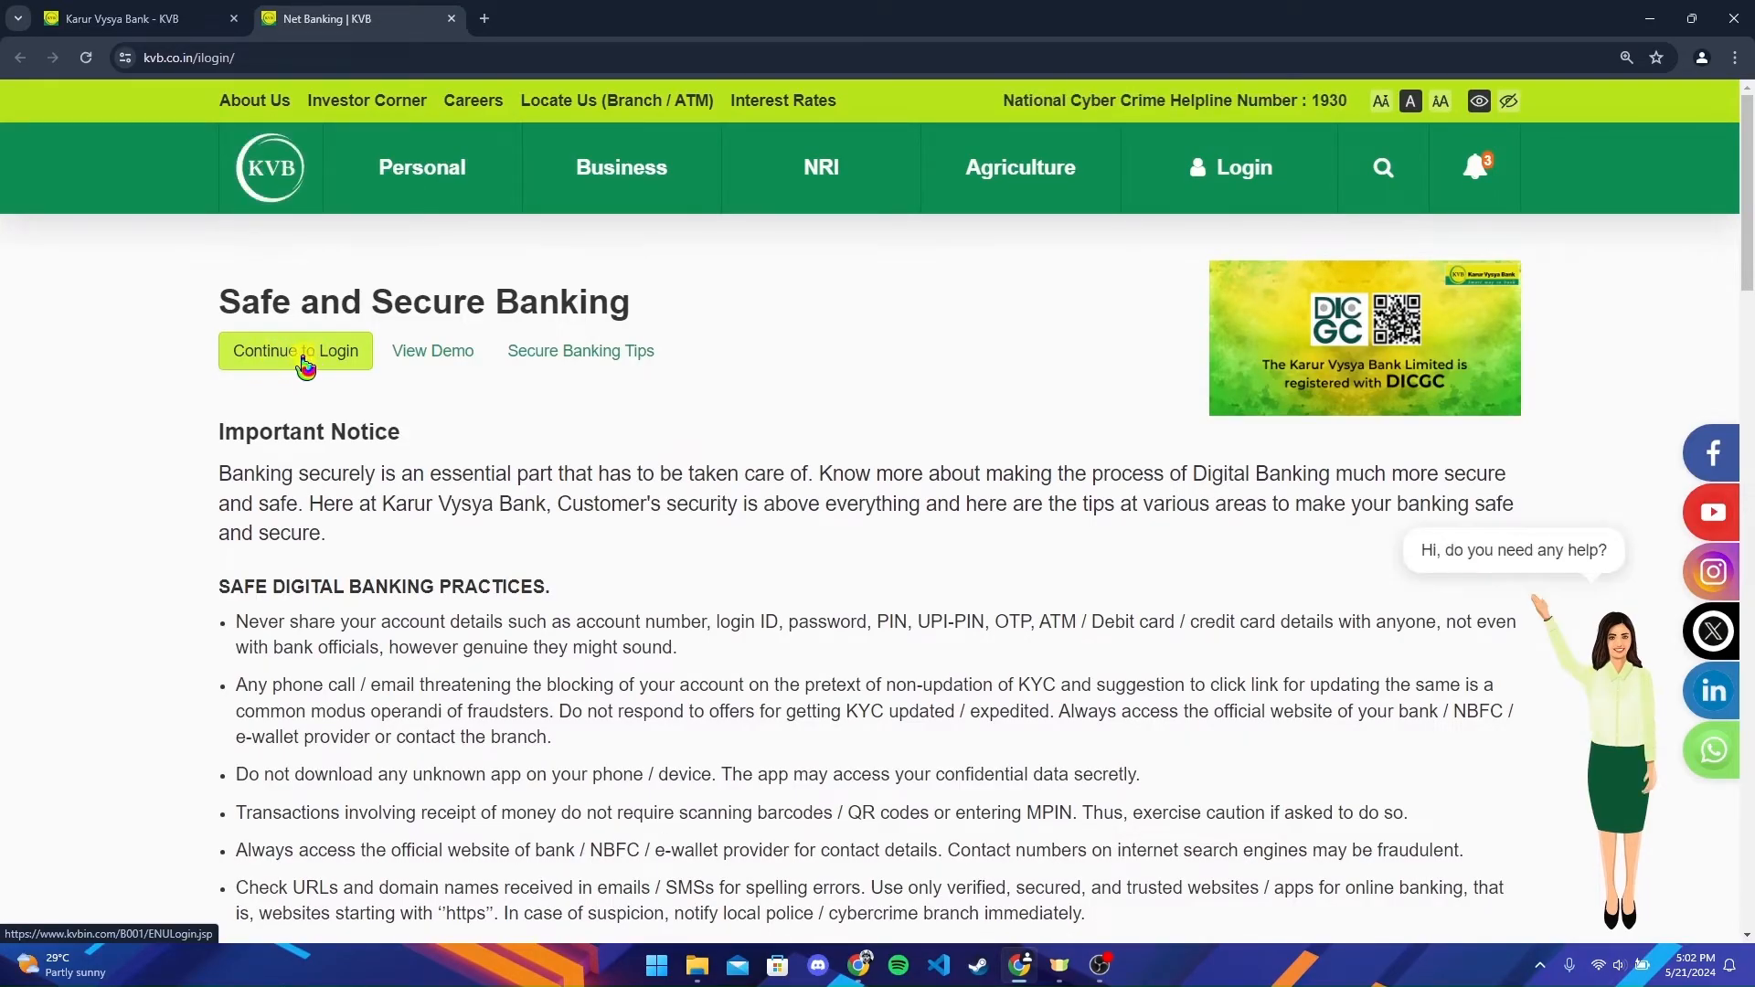
- Continue to Login from the Safe and Secure Banking page
{"action": "left_click", "coordinate": [294, 350]}
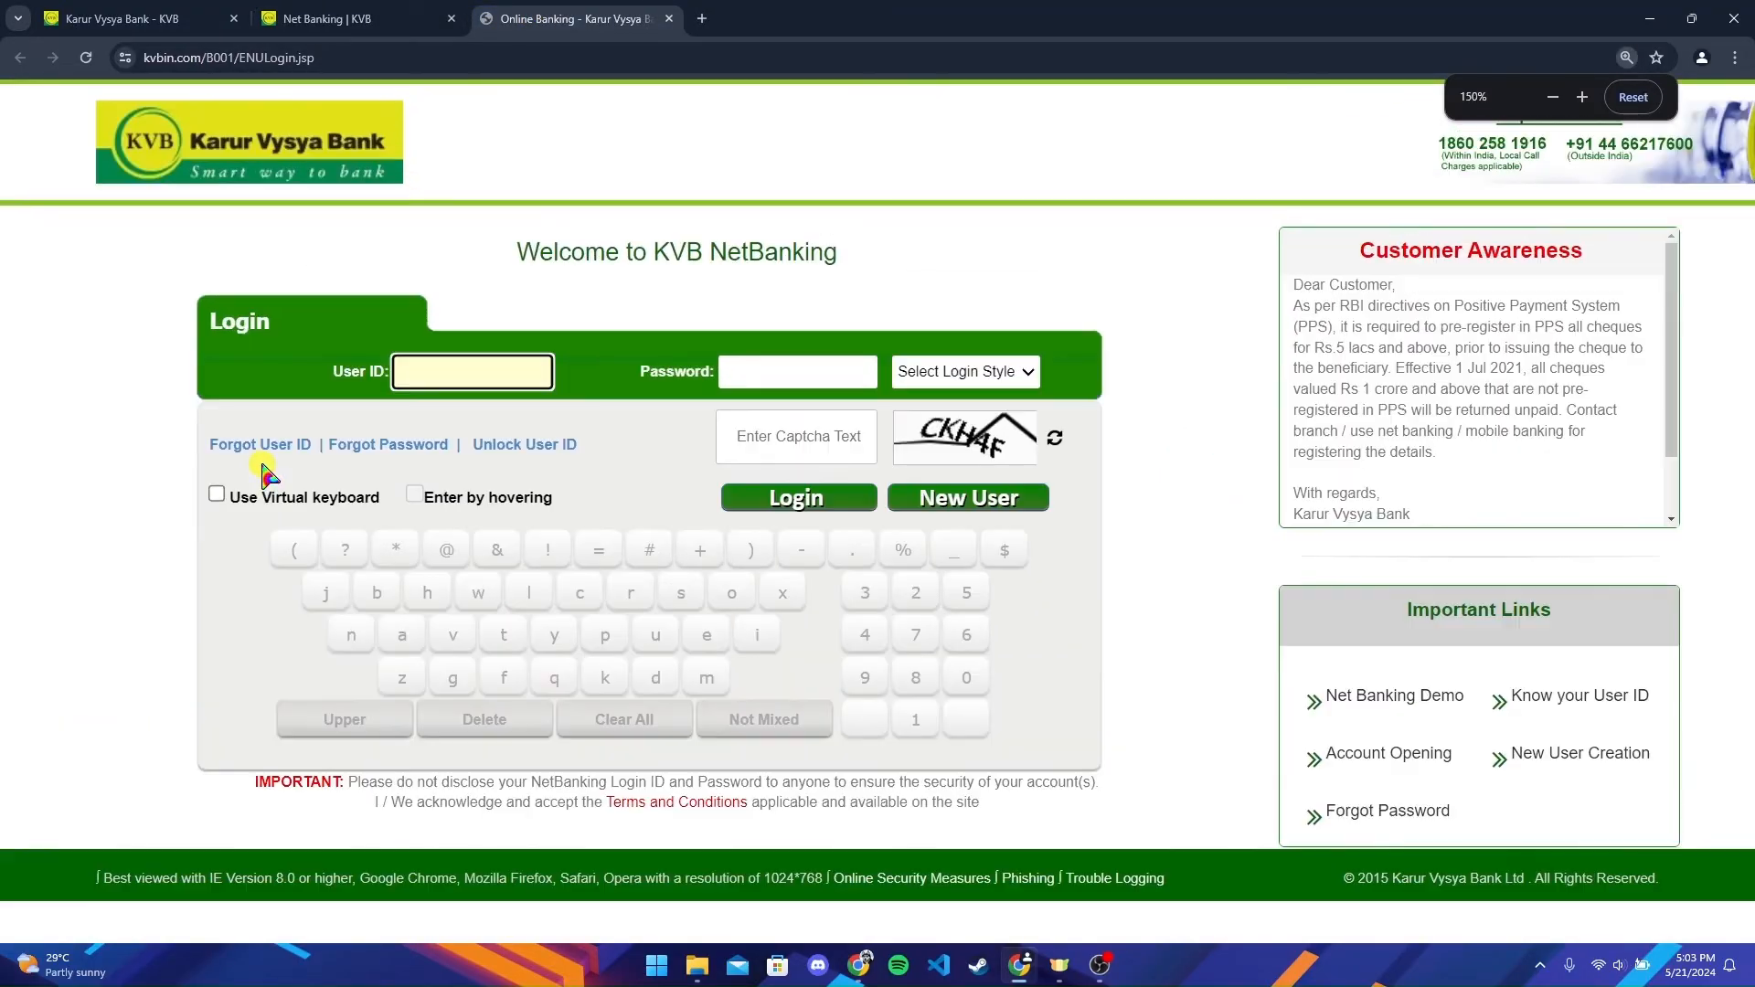
{"action": "type", "text": "58476"}
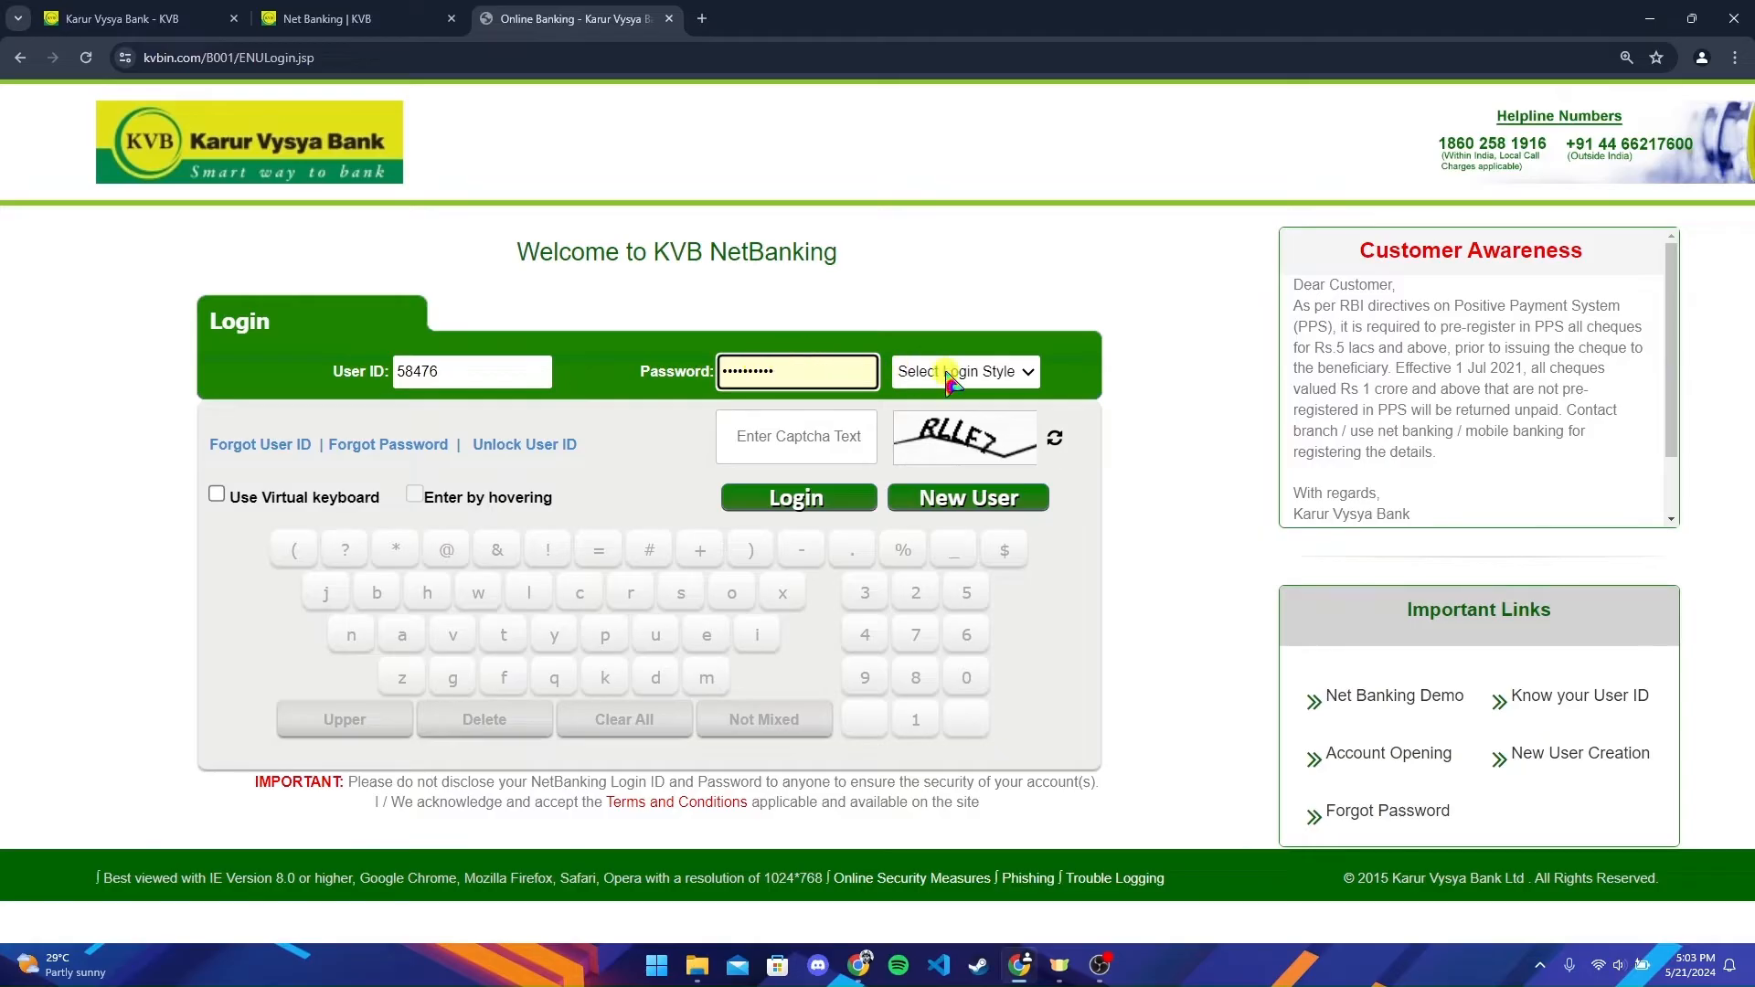
{"action": "left_click", "coordinate": [963, 370]}
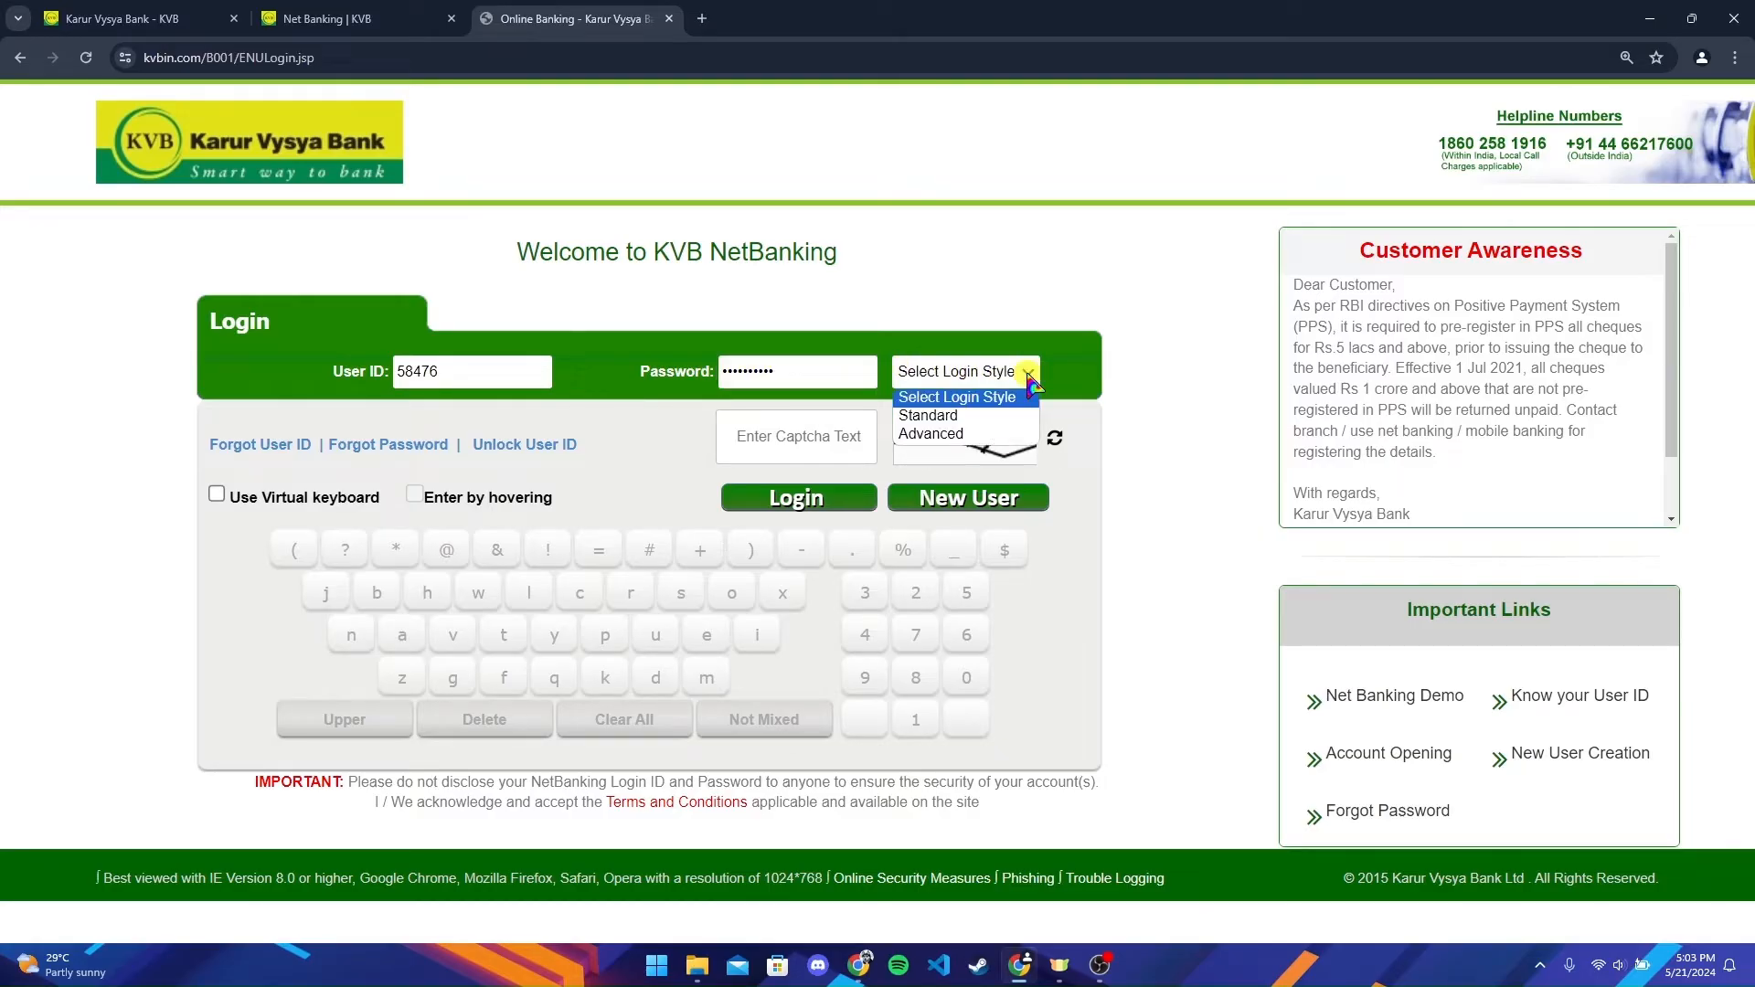
{"action": "left_click", "coordinate": [928, 415]}
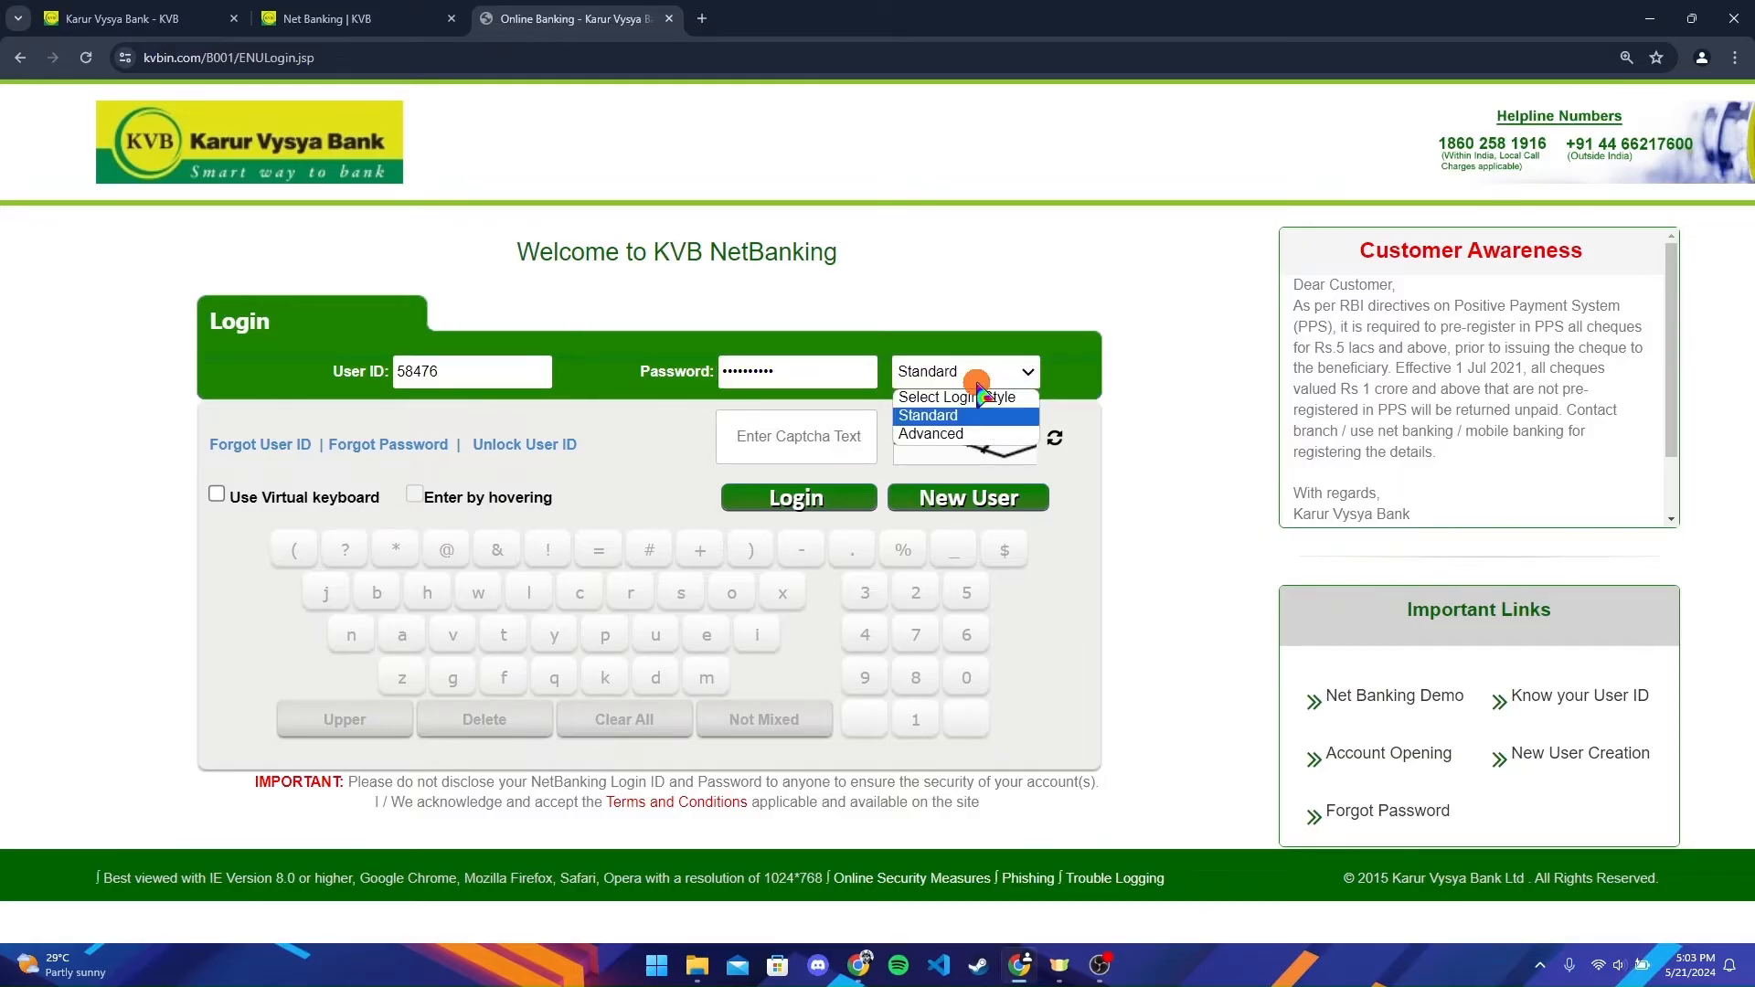
{"action": "left_click", "coordinate": [926, 415]}
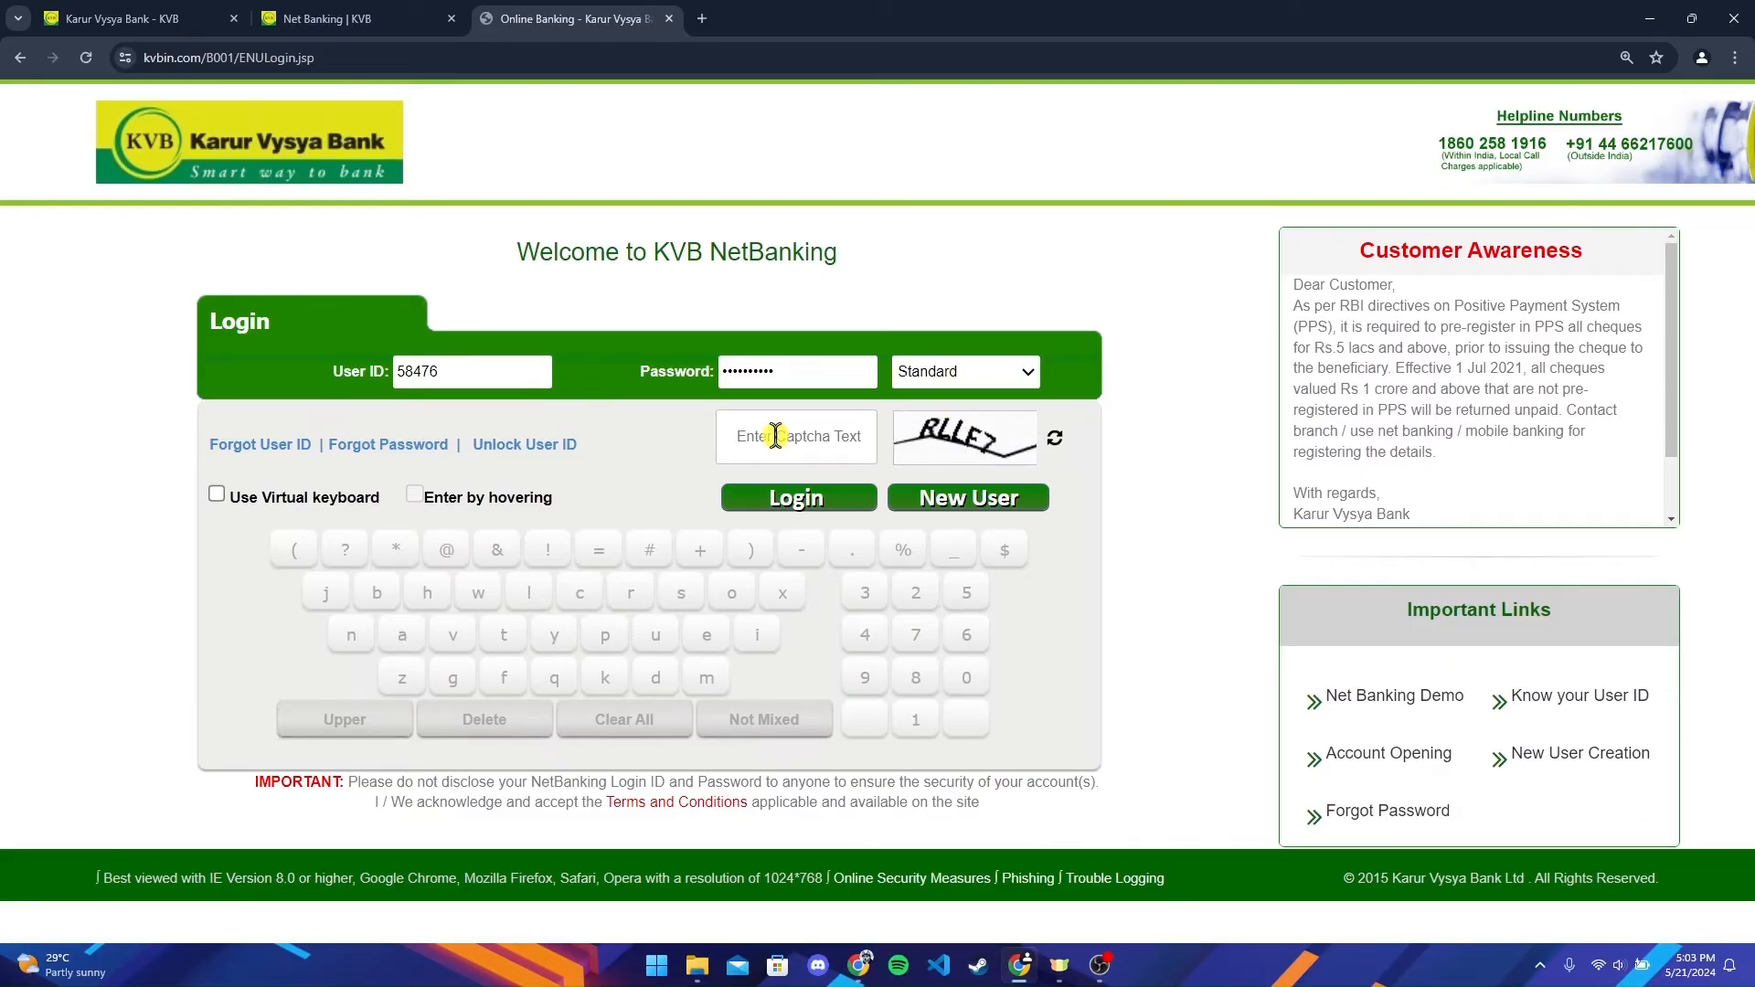
{"action": "mouse_move", "coordinate": [952, 448]}
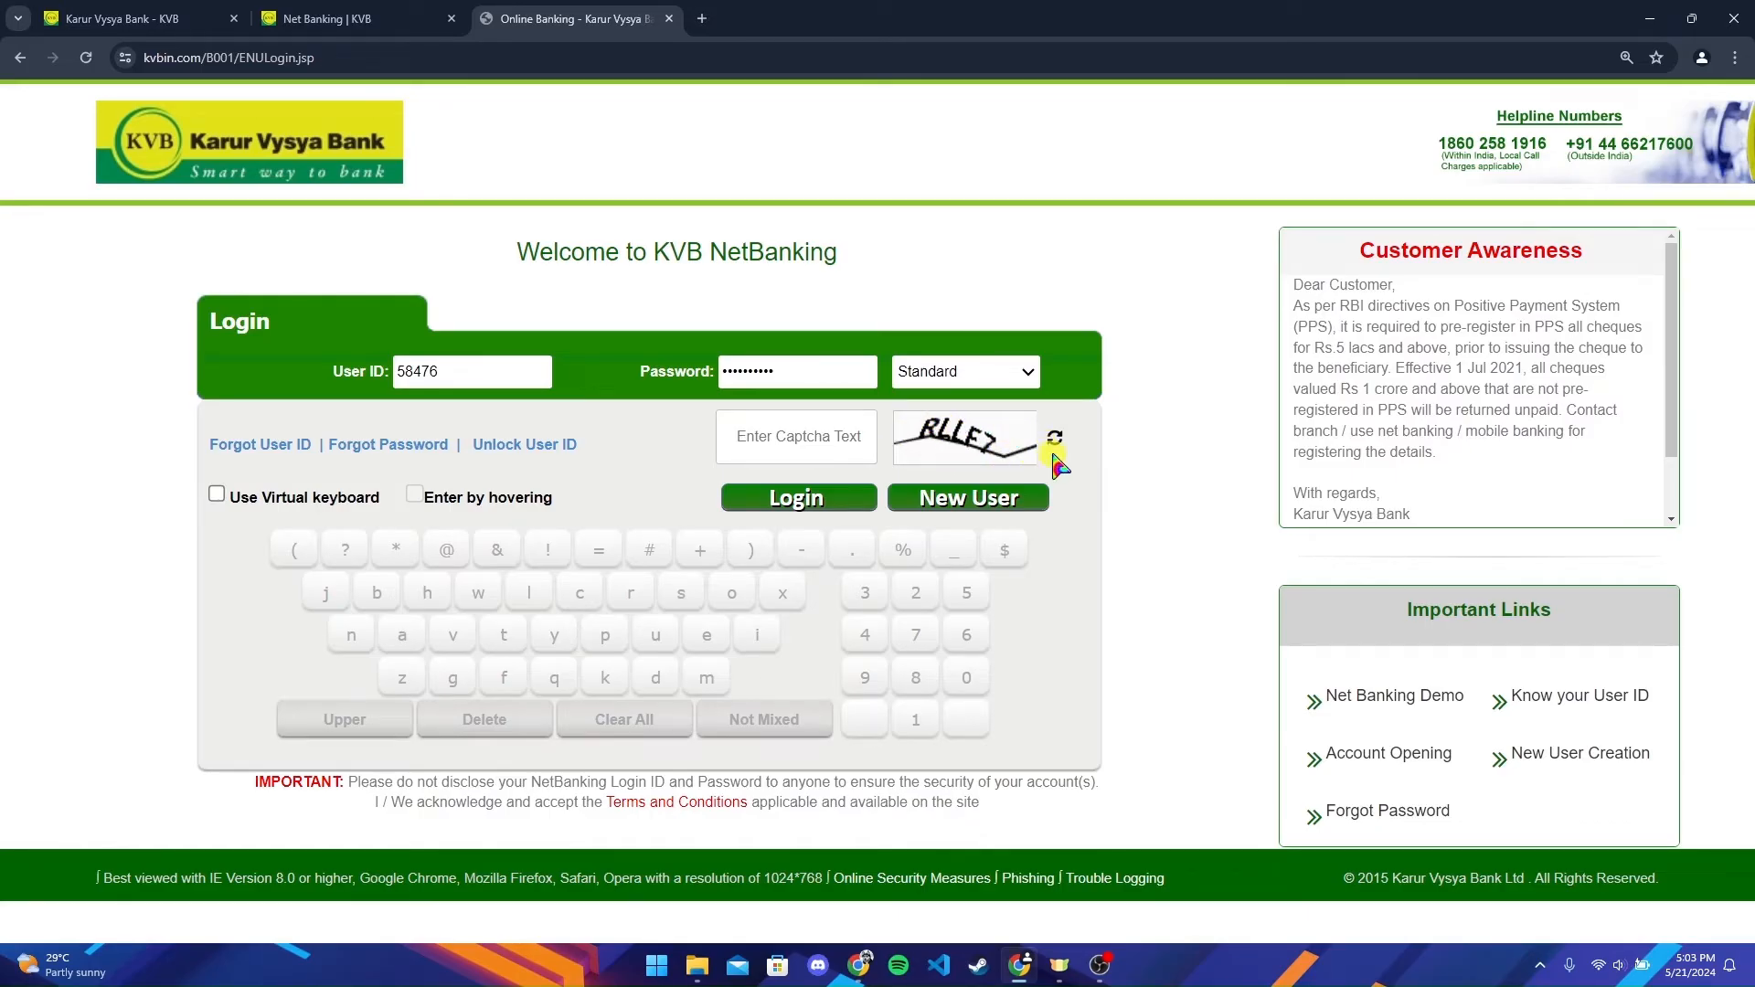
{"action": "mouse_move", "coordinate": [1056, 448]}
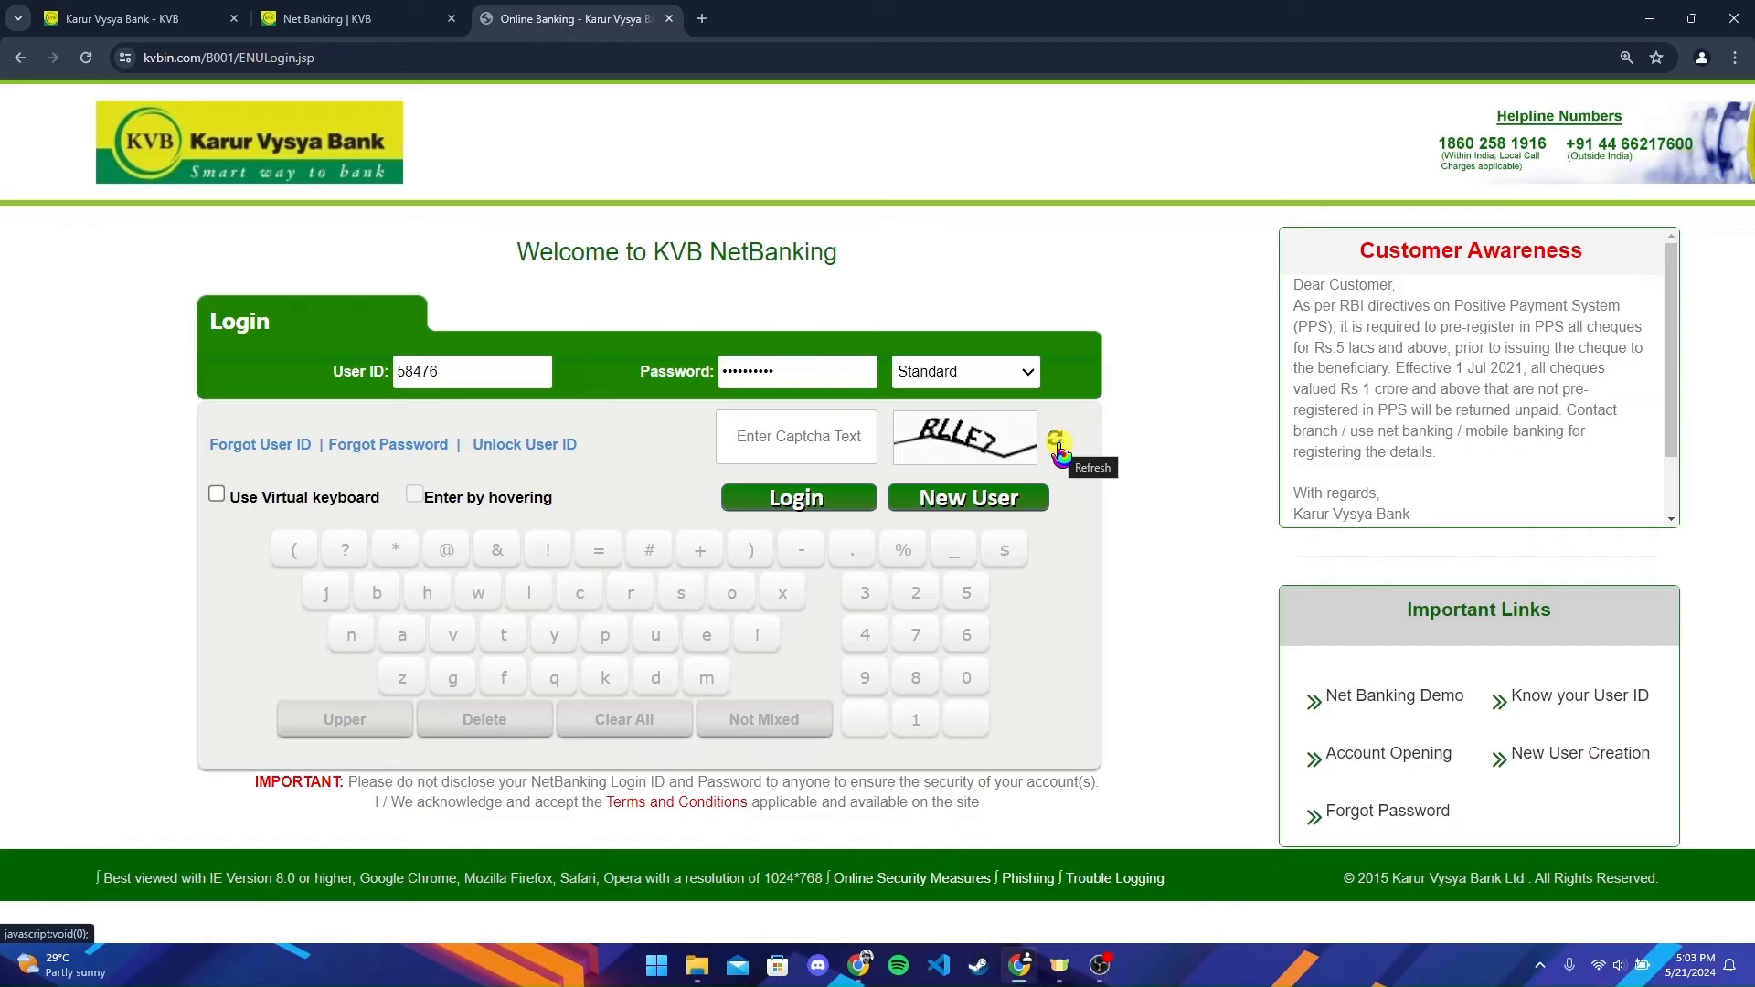
{"action": "mouse_move", "coordinate": [1061, 496]}
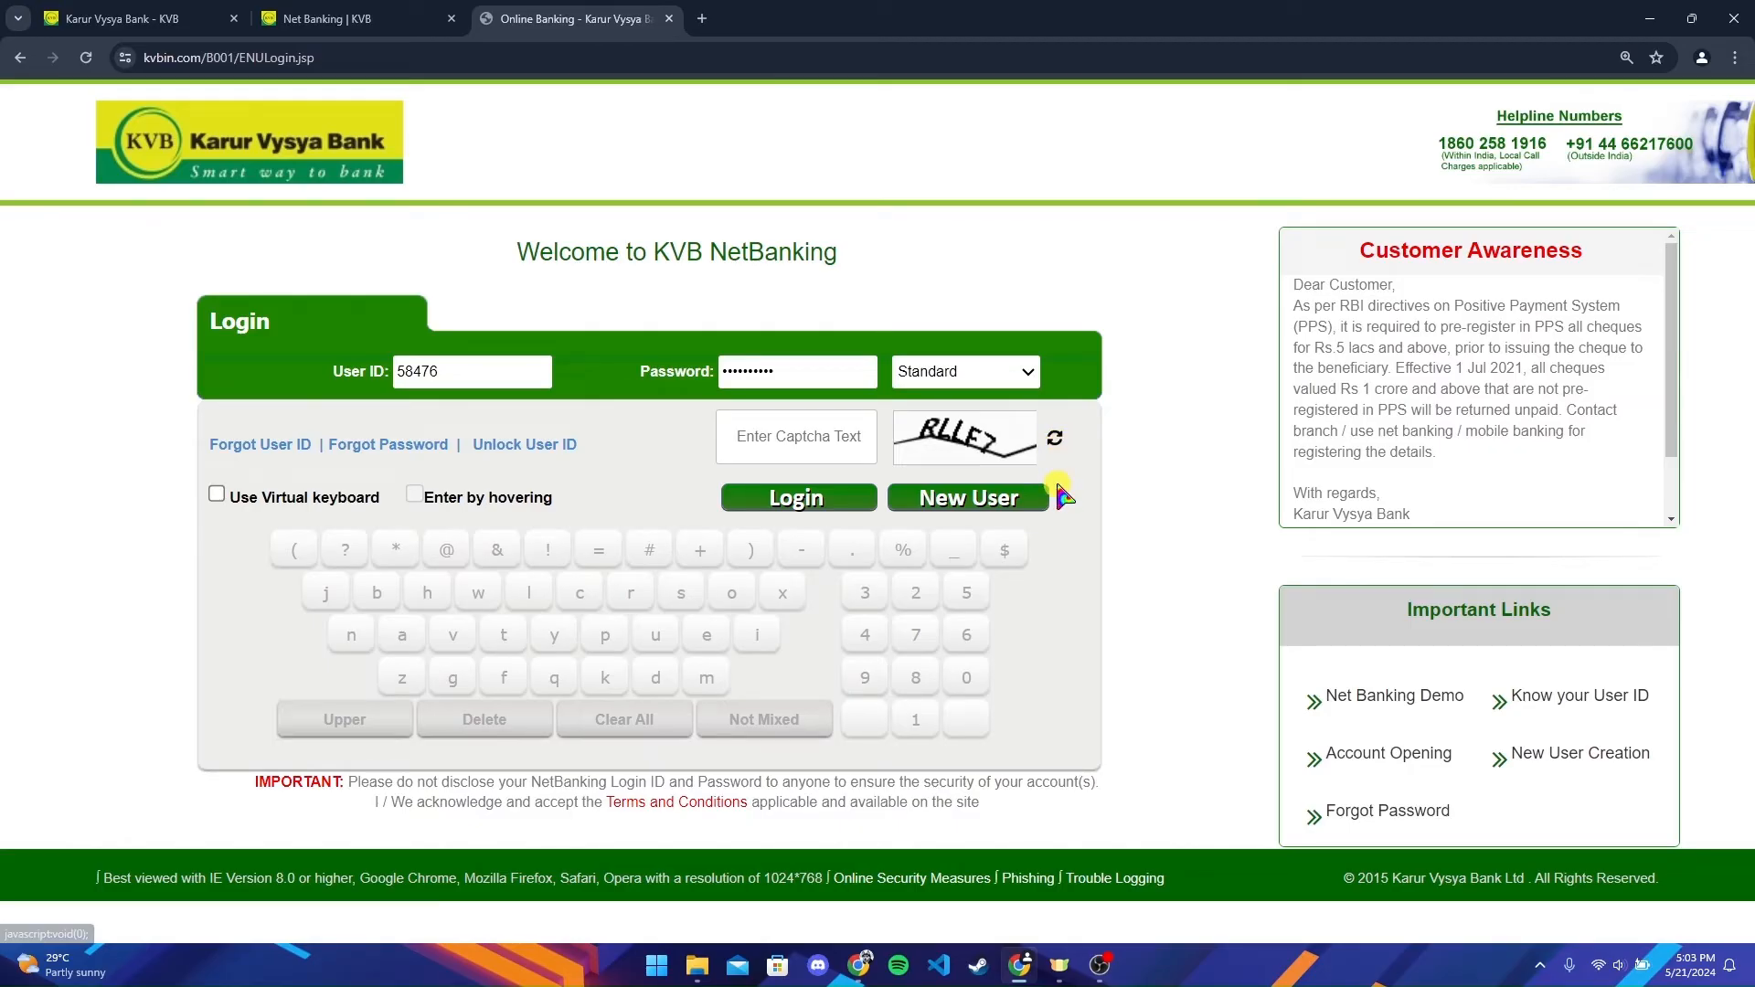
- Type the refreshed captcha text LMHA4 into the captcha box
{"action": "type", "text": "LMHA4"}
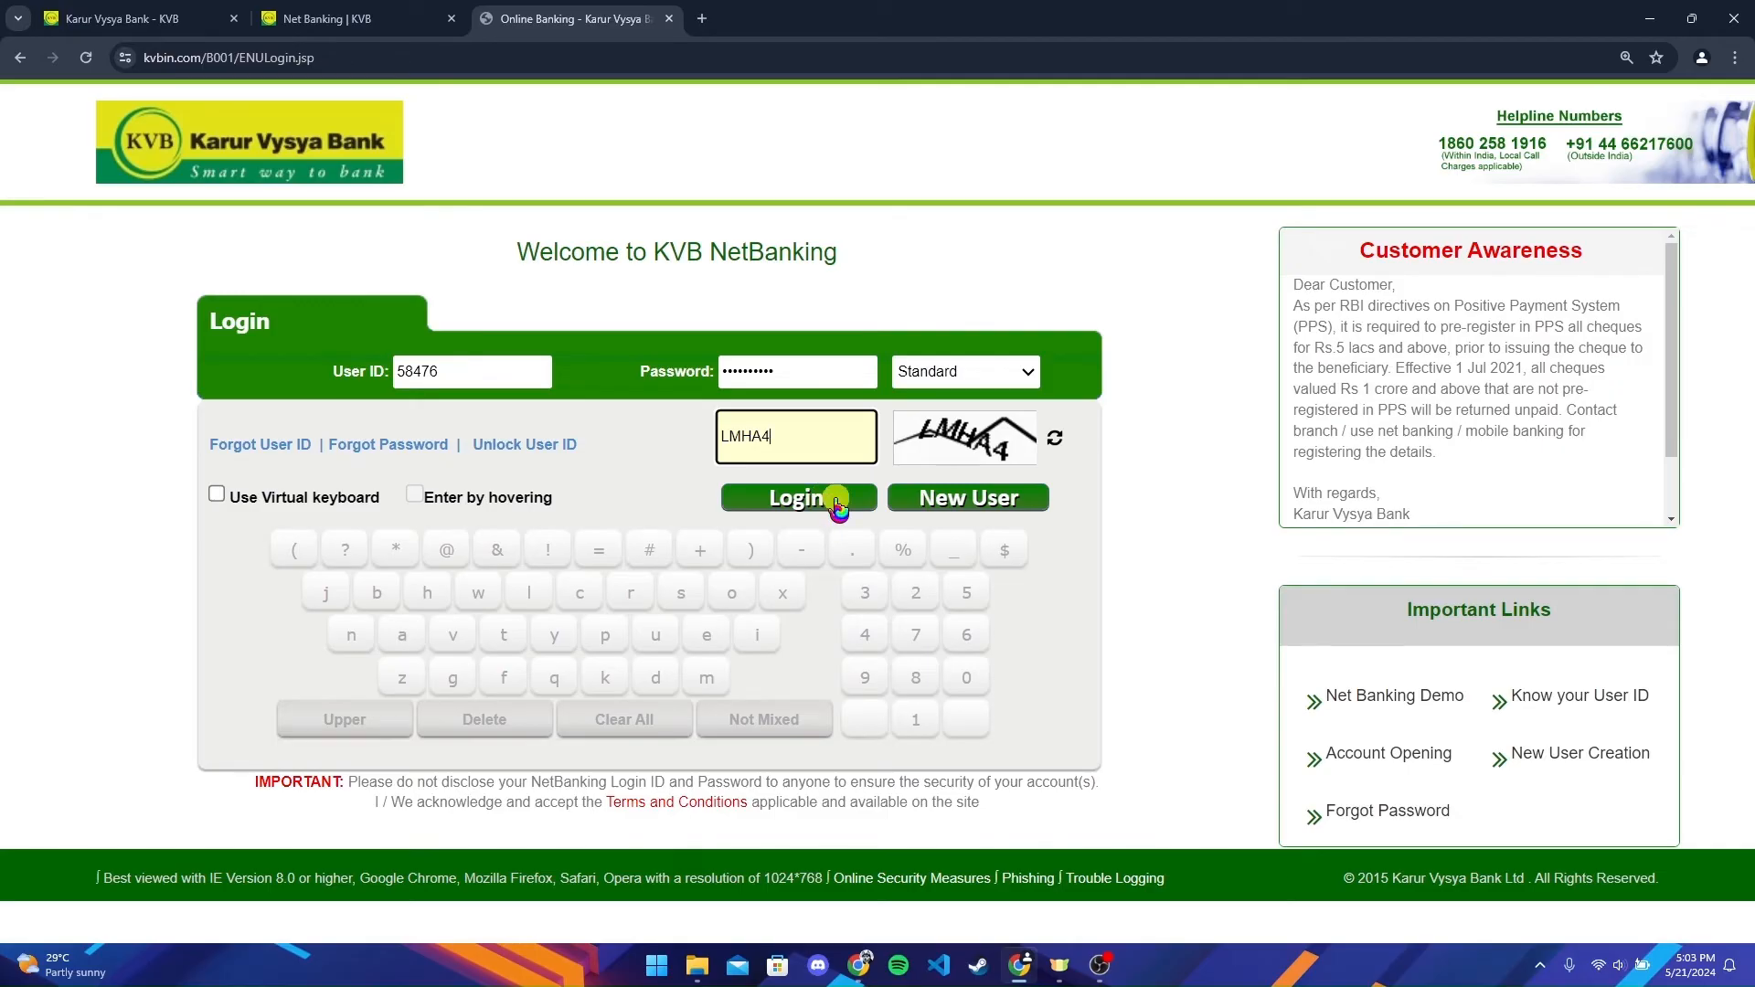
{"action": "mouse_move", "coordinate": [604, 498]}
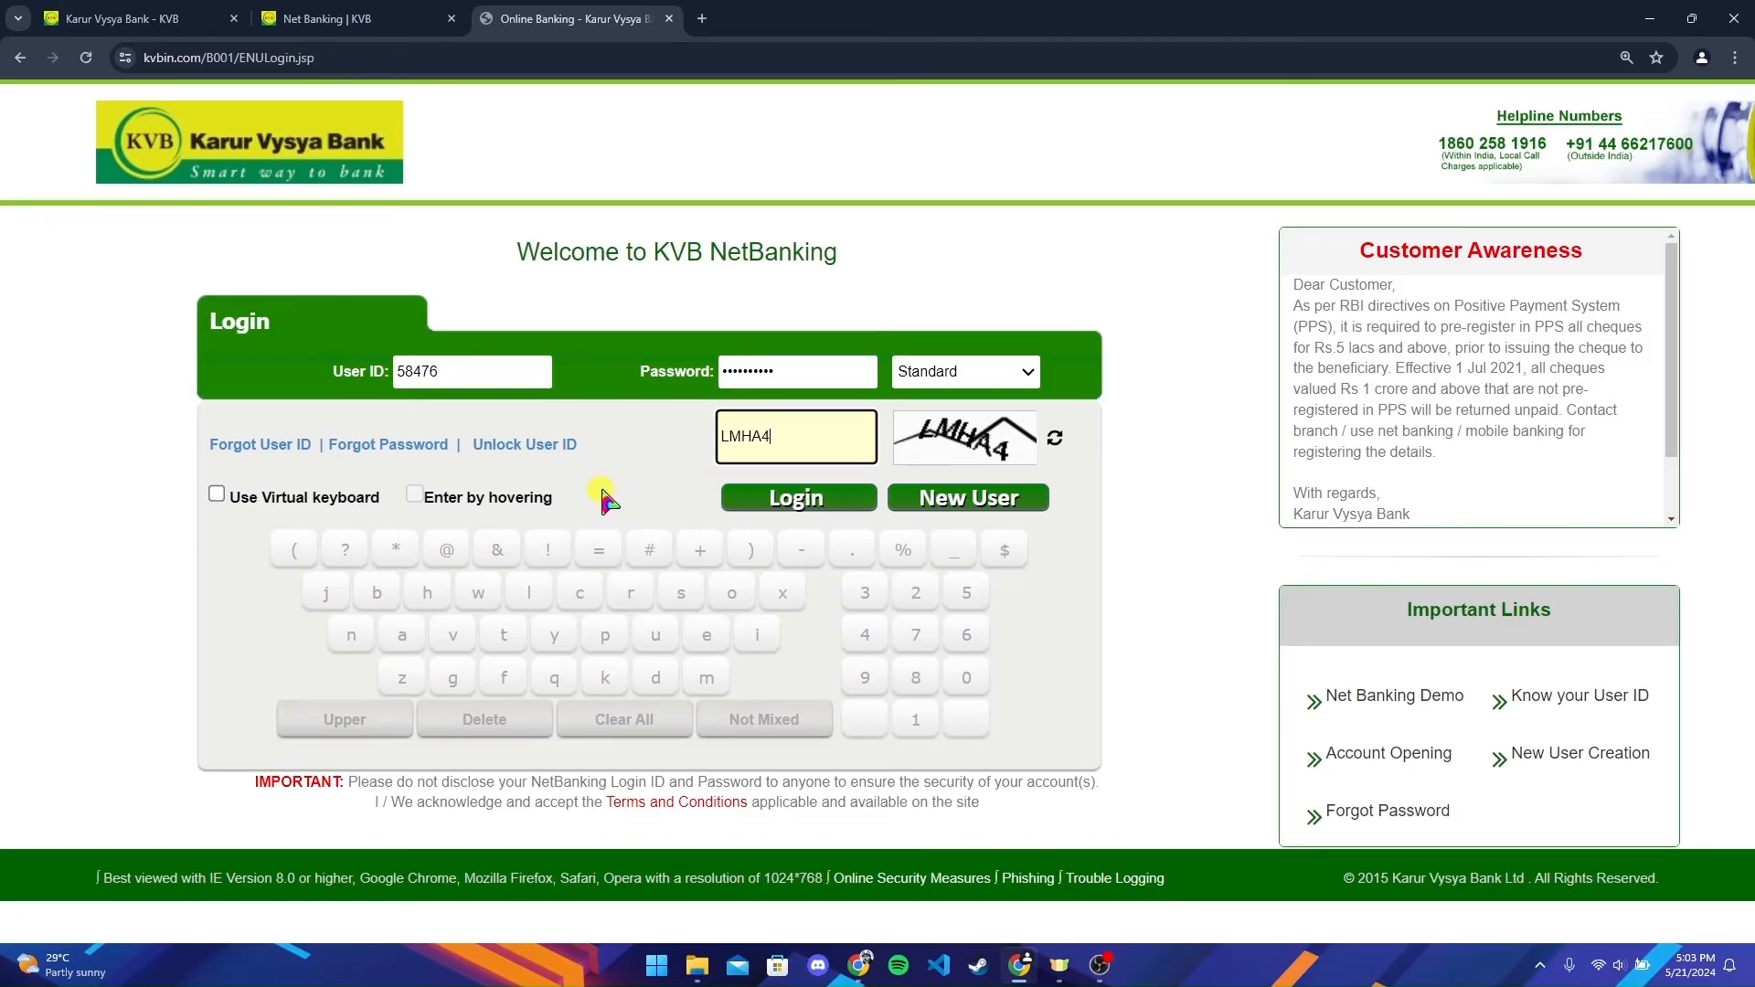
{"action": "mouse_move", "coordinate": [388, 444]}
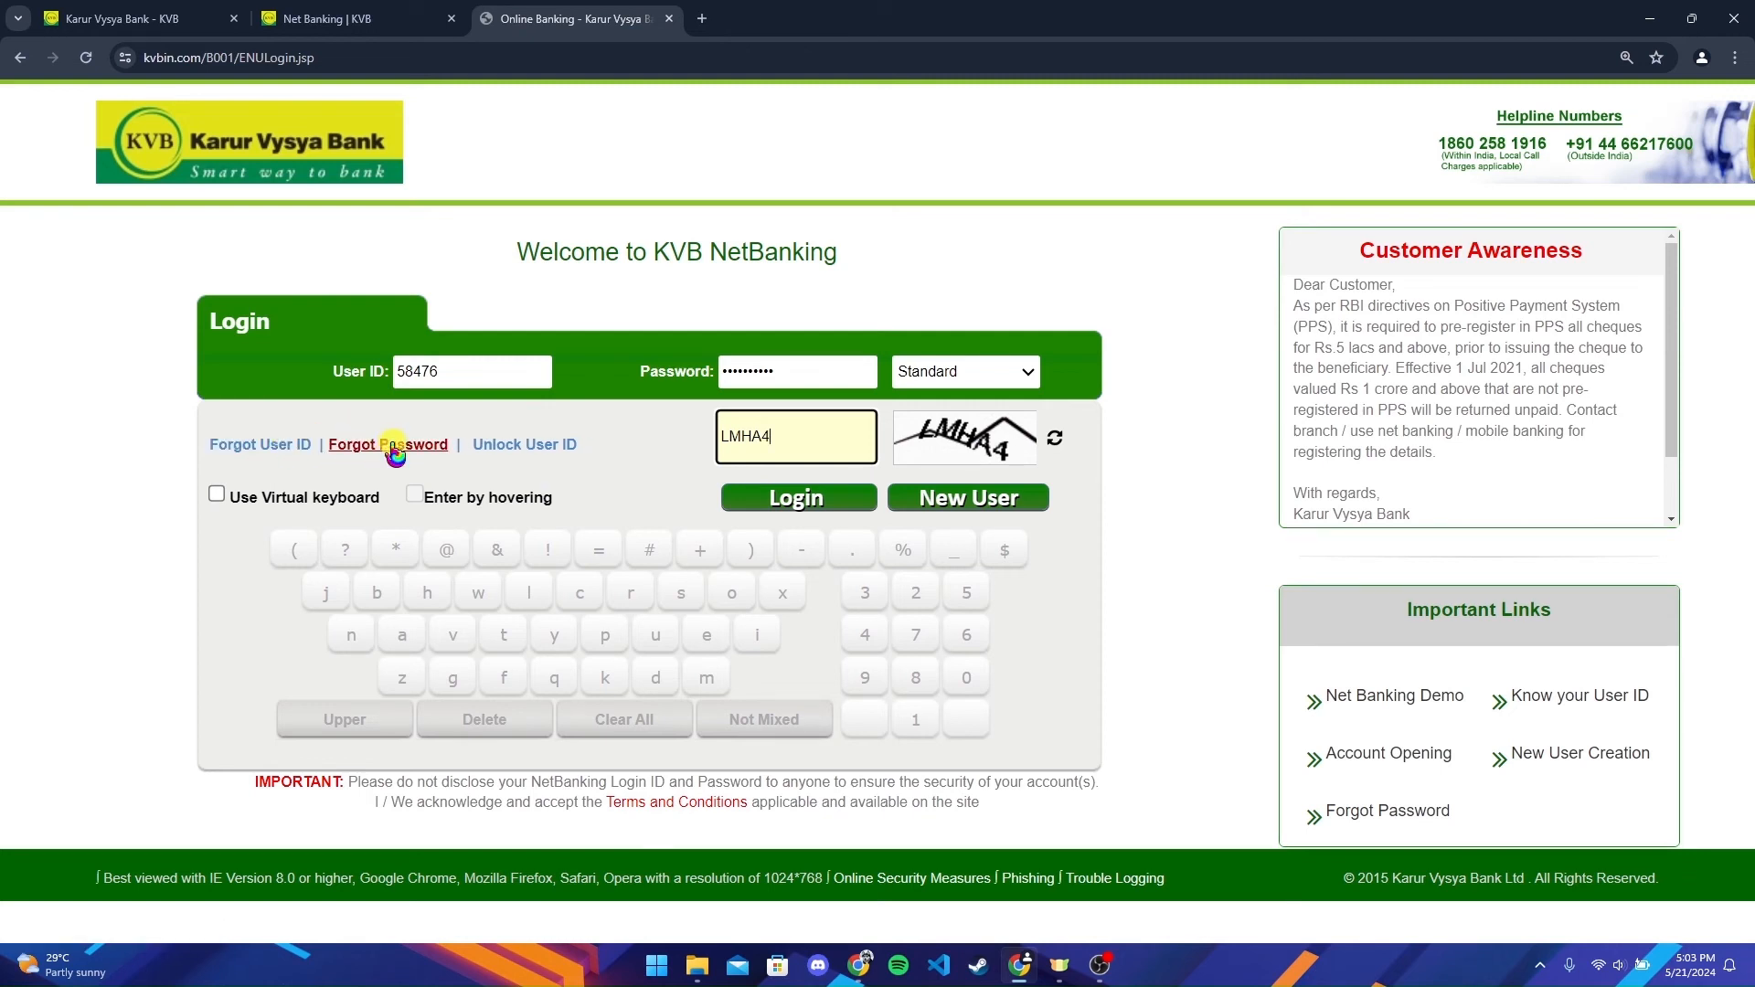
{"action": "mouse_move", "coordinate": [413, 429]}
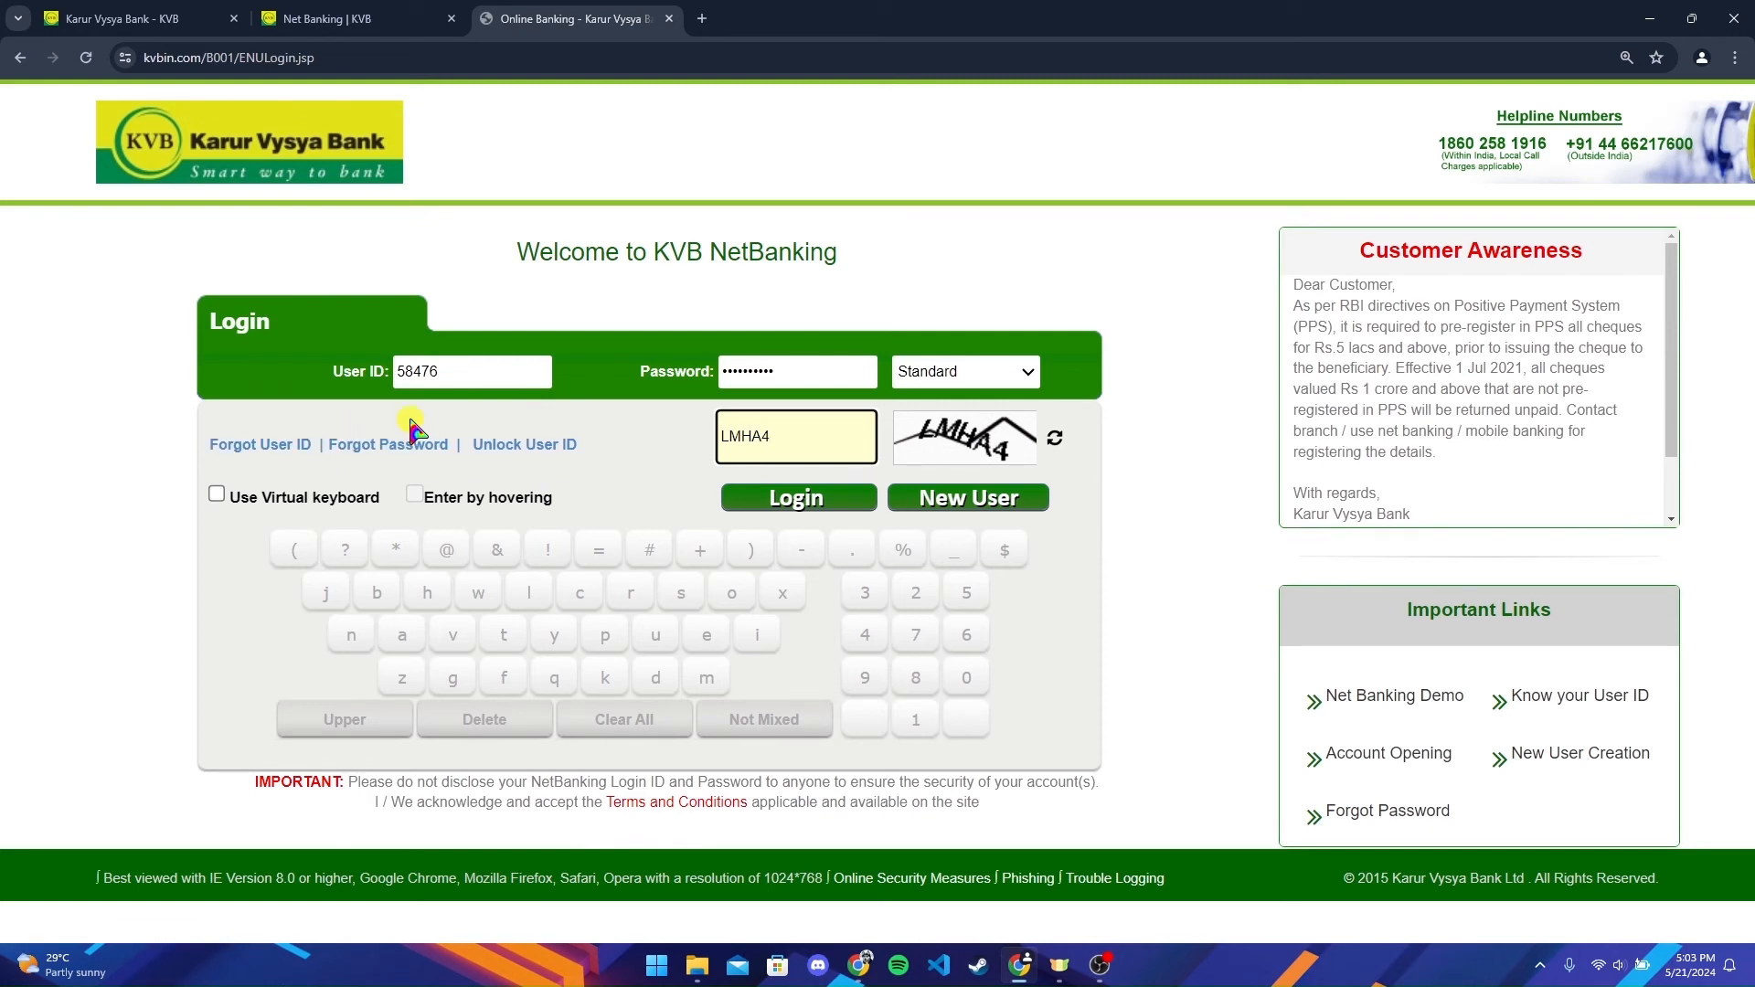
{"action": "mouse_move", "coordinate": [604, 448]}
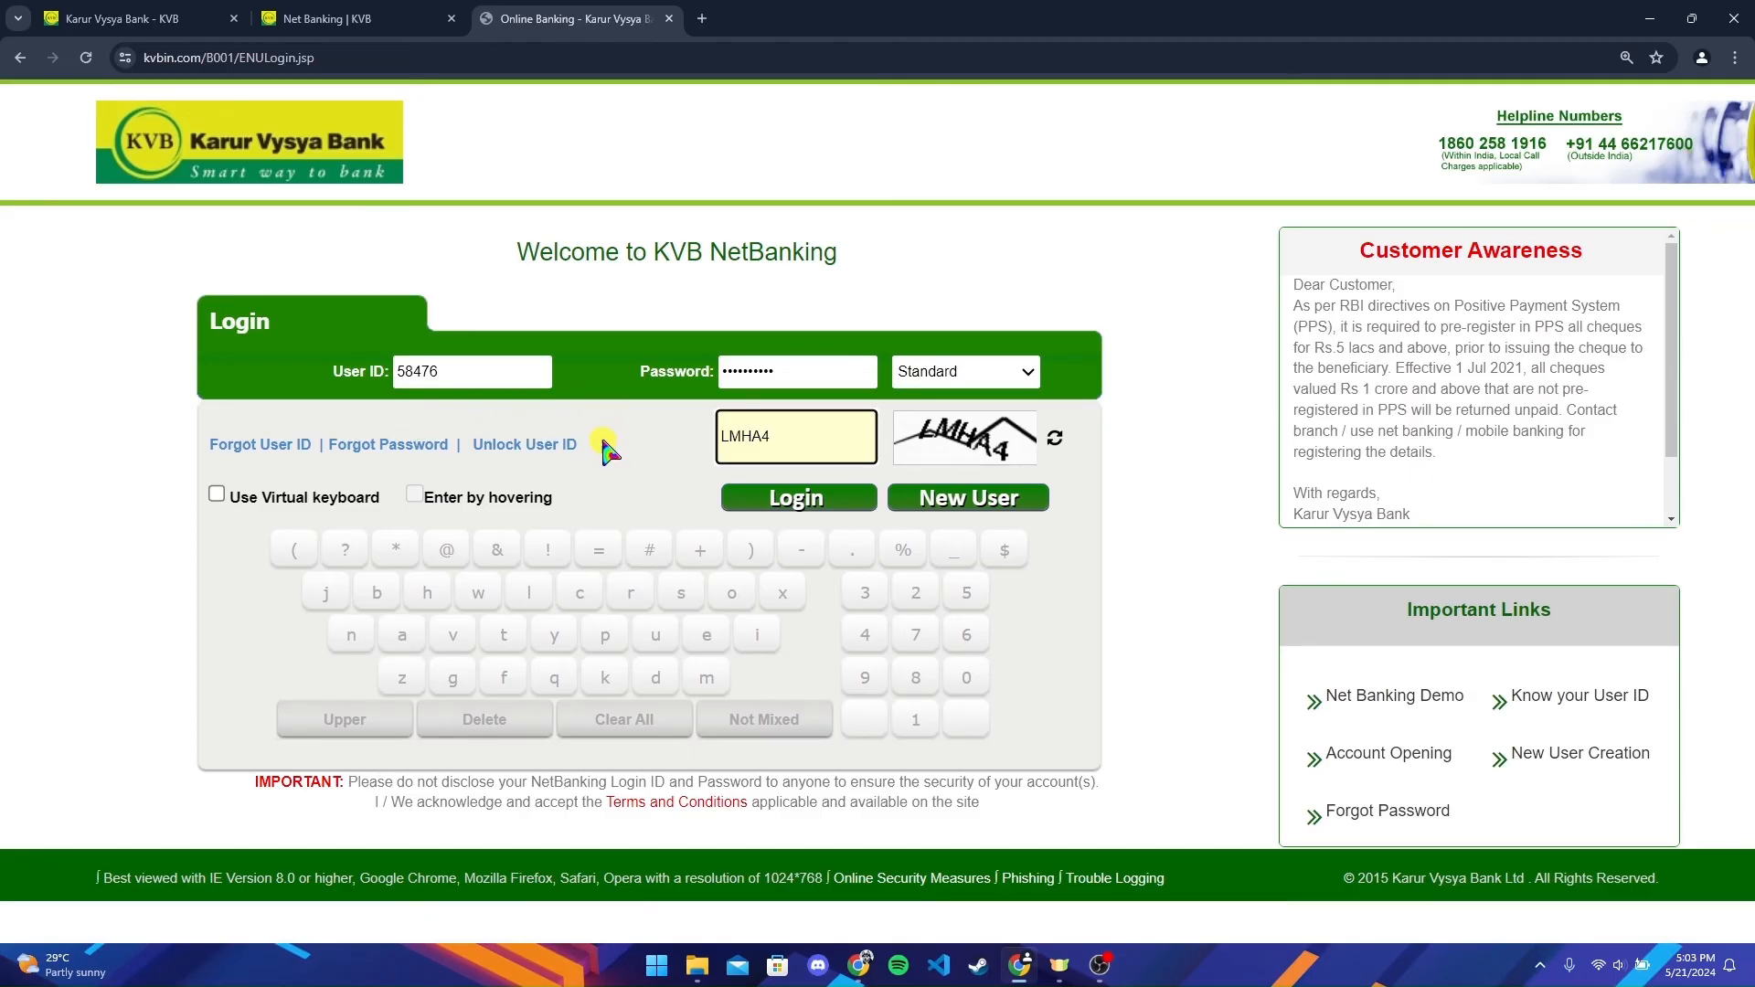